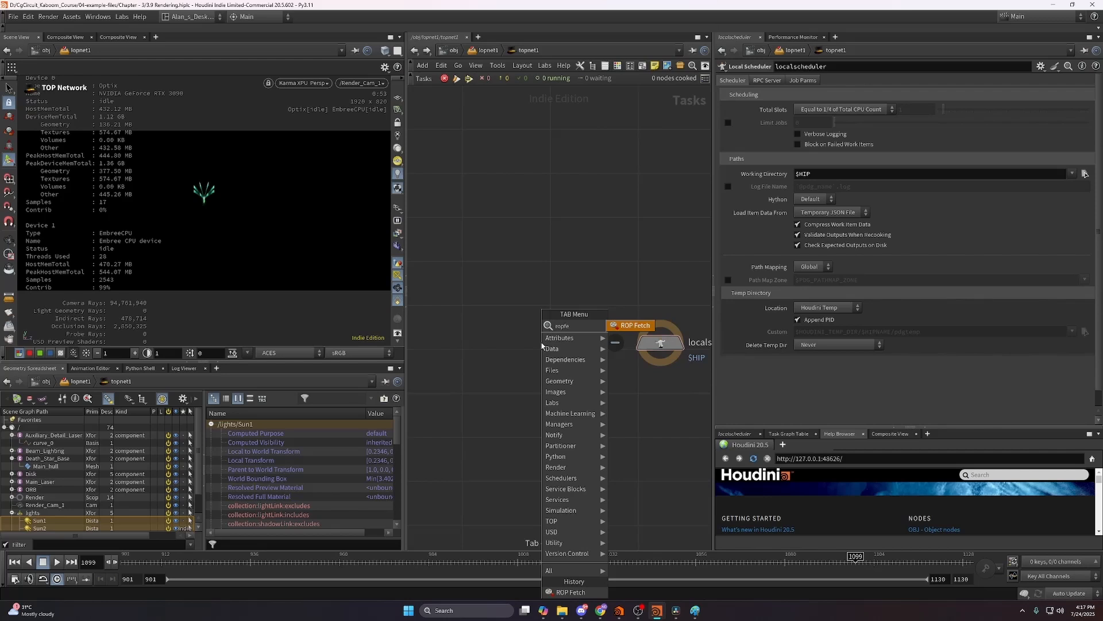
- Place a ROP Fetch node in the TOP network beside the local scheduler
{"action": "left_click", "coordinate": [845, 109]}
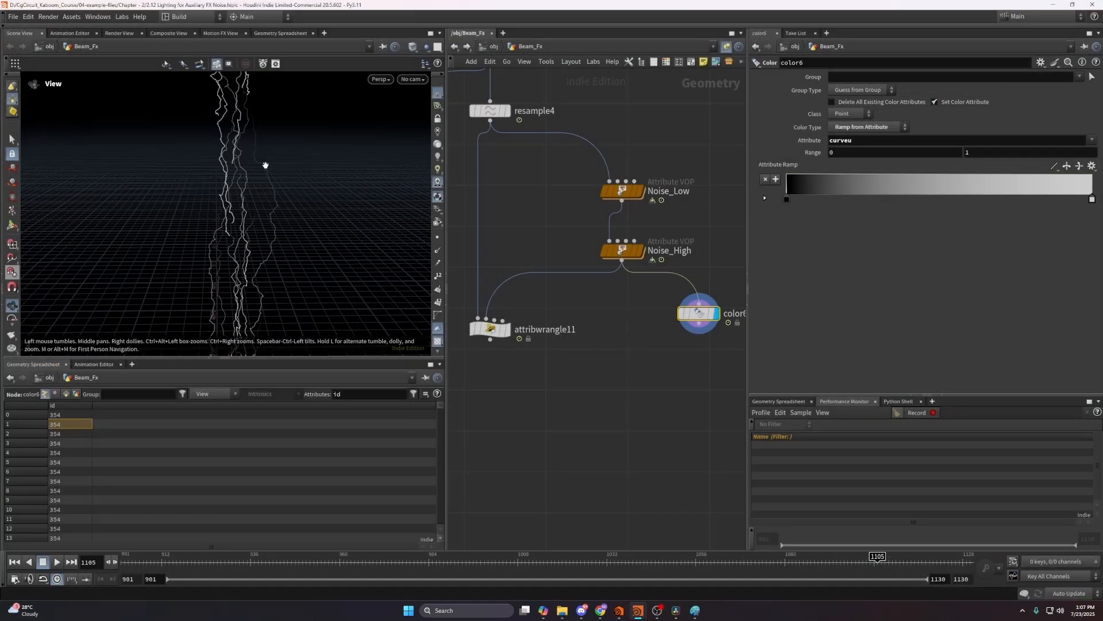
- Select attribwrangle11 in the Beam_Fx network to show its empty VEXpression
{"action": "left_click", "coordinate": [488, 329]}
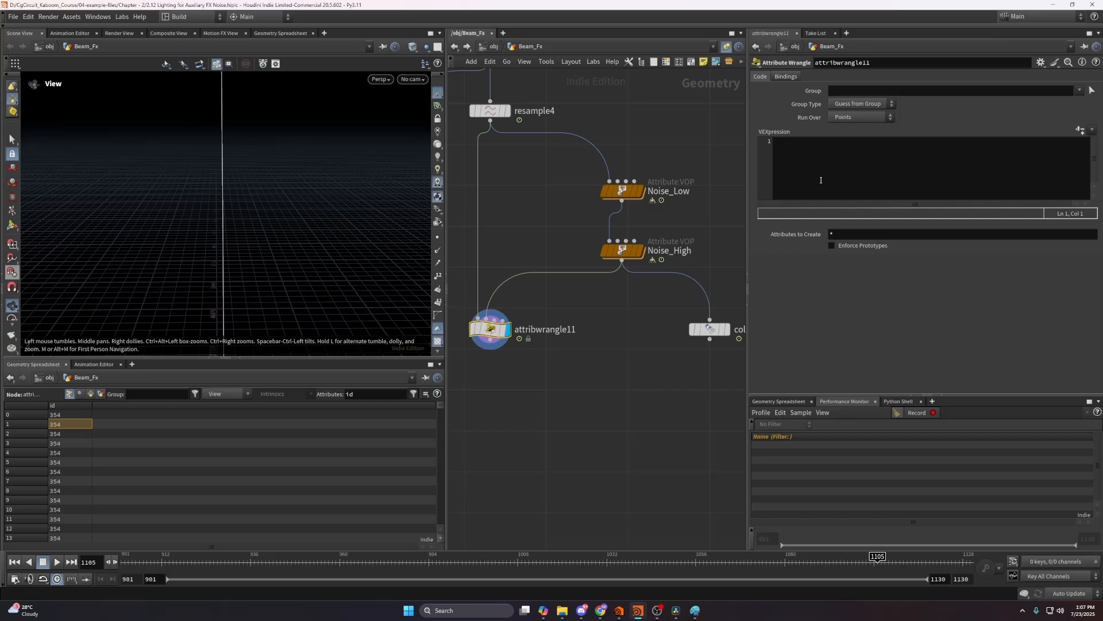